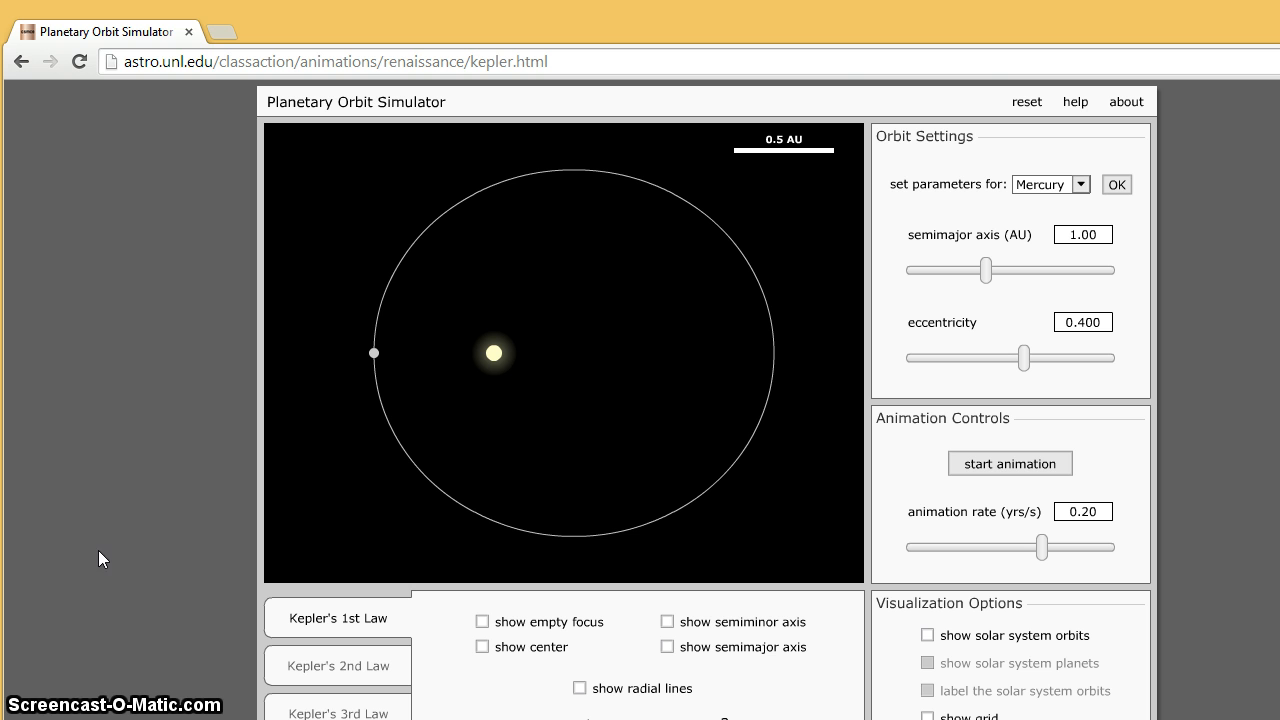
{"action": "mouse_move", "coordinate": [178, 94]}
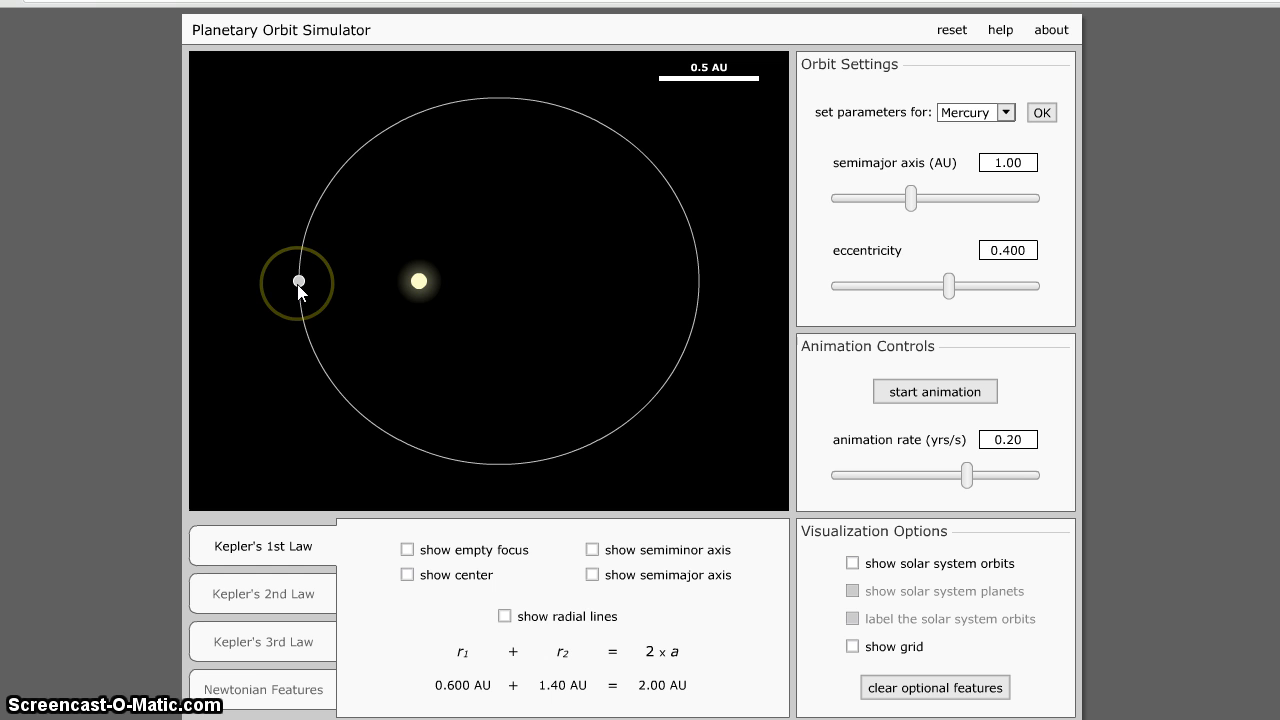
Start the animation so the planet travels around its 0.967 AU orbit.
{"action": "left_click_drag", "start_coordinate": [298, 280], "coordinate": [348, 188]}
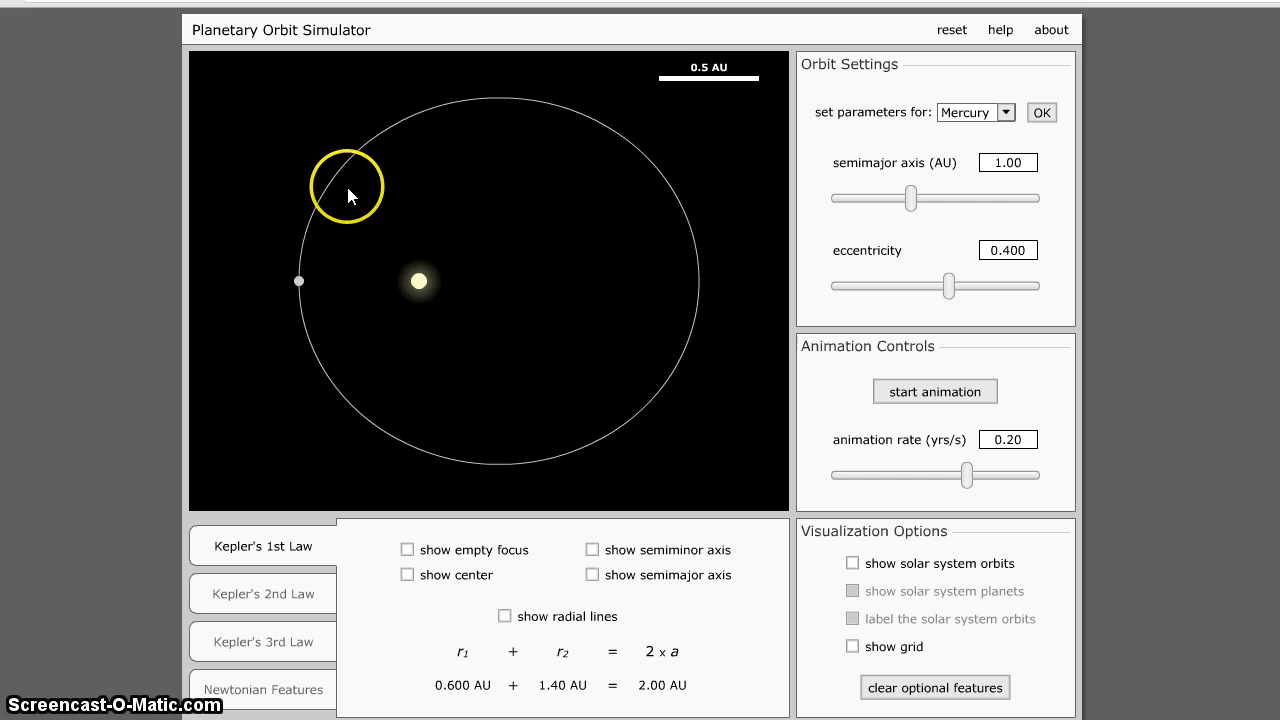
{"action": "left_click", "coordinate": [936, 390]}
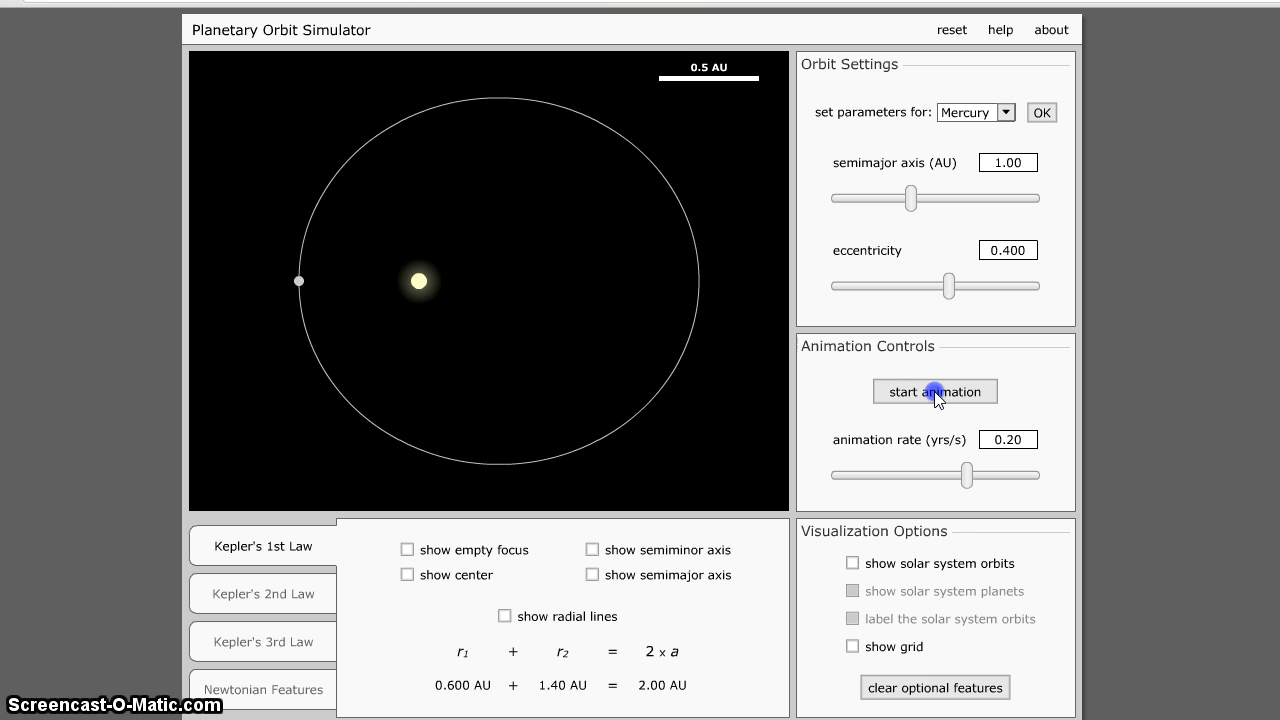
{"action": "left_click", "coordinate": [936, 392]}
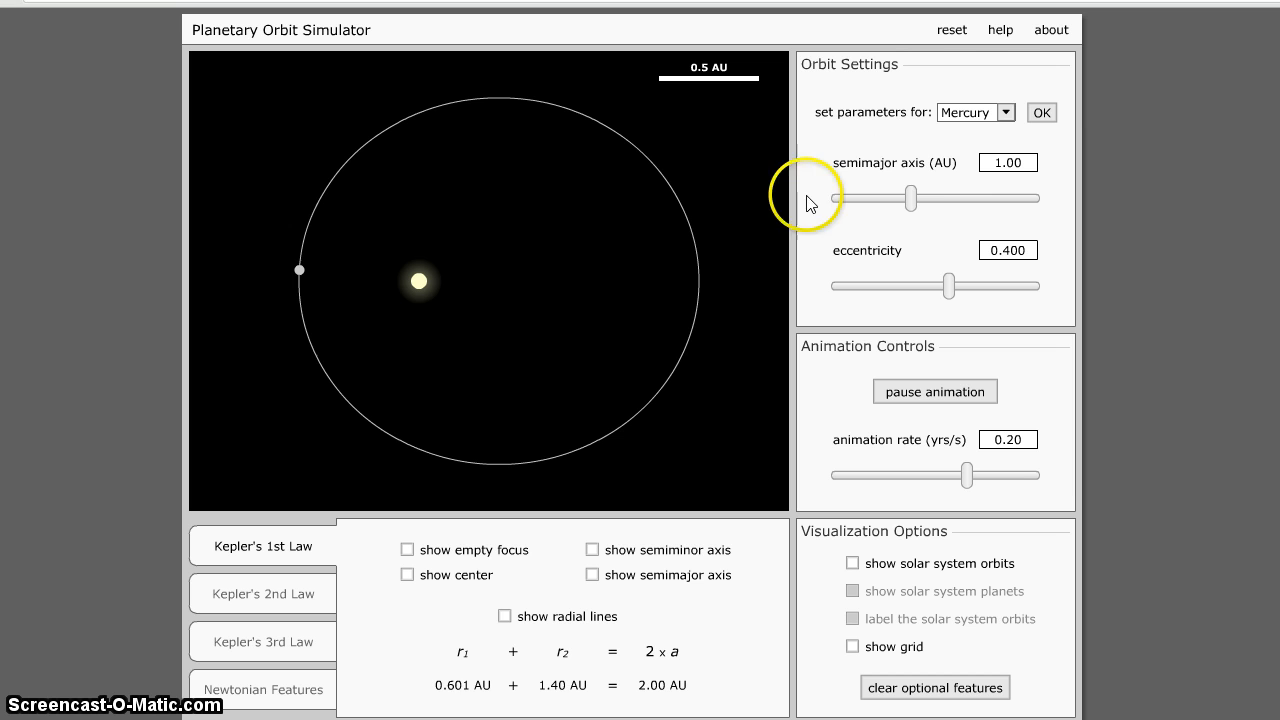
{"action": "mouse_move", "coordinate": [962, 192]}
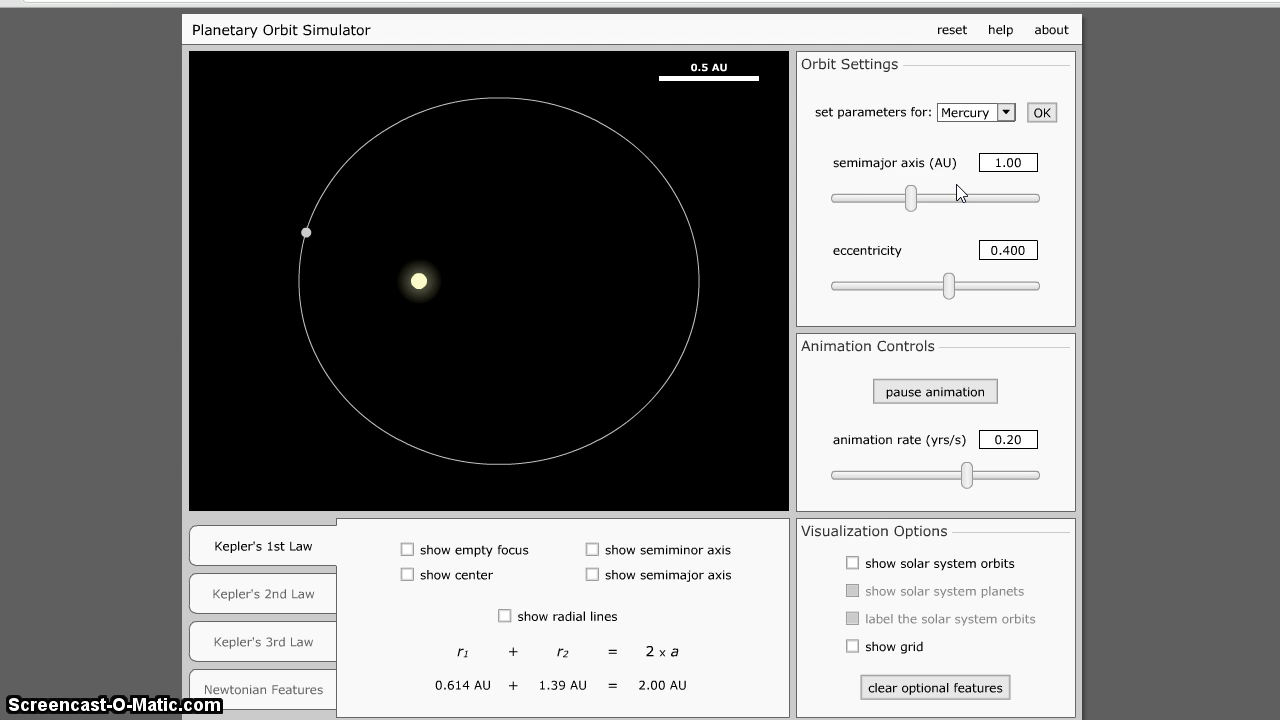
{"action": "left_click_drag", "start_coordinate": [908, 198], "coordinate": [862, 198]}
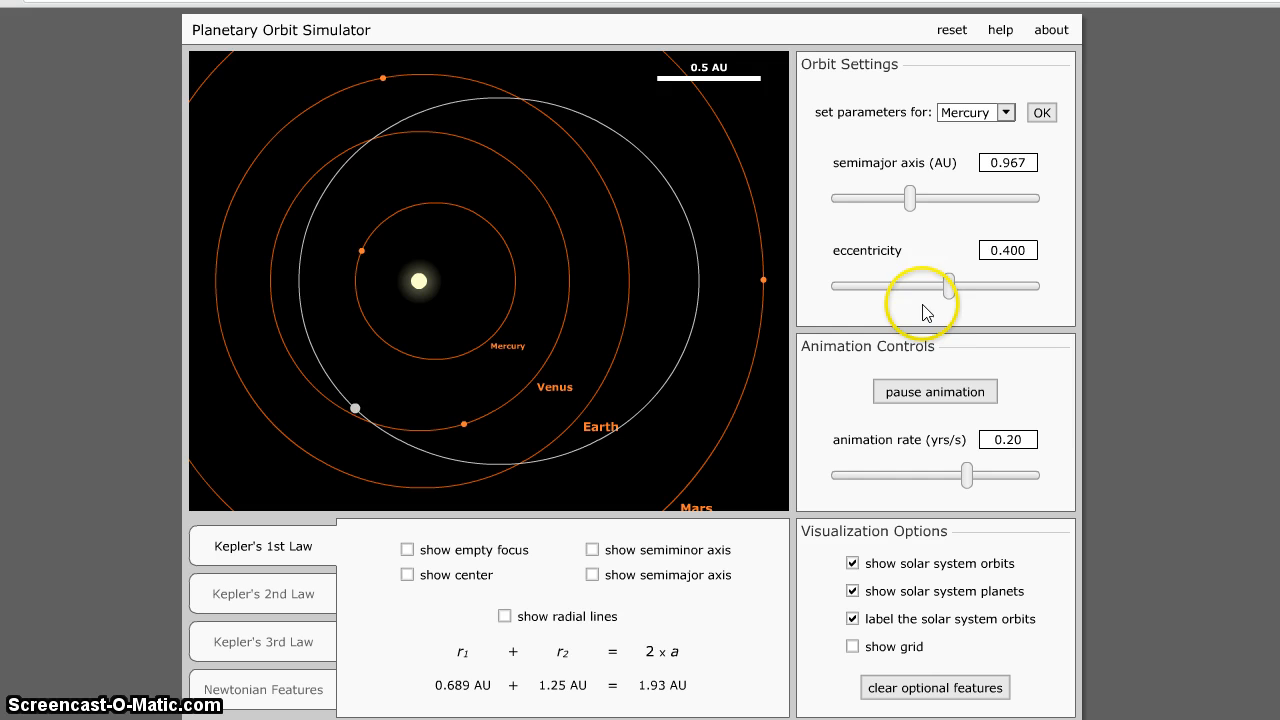
Sweep the semimajor axis down to 0.373 AU, up to 50 AU, then back to 1.00 AU.
{"action": "left_click_drag", "start_coordinate": [908, 198], "coordinate": [876, 198]}
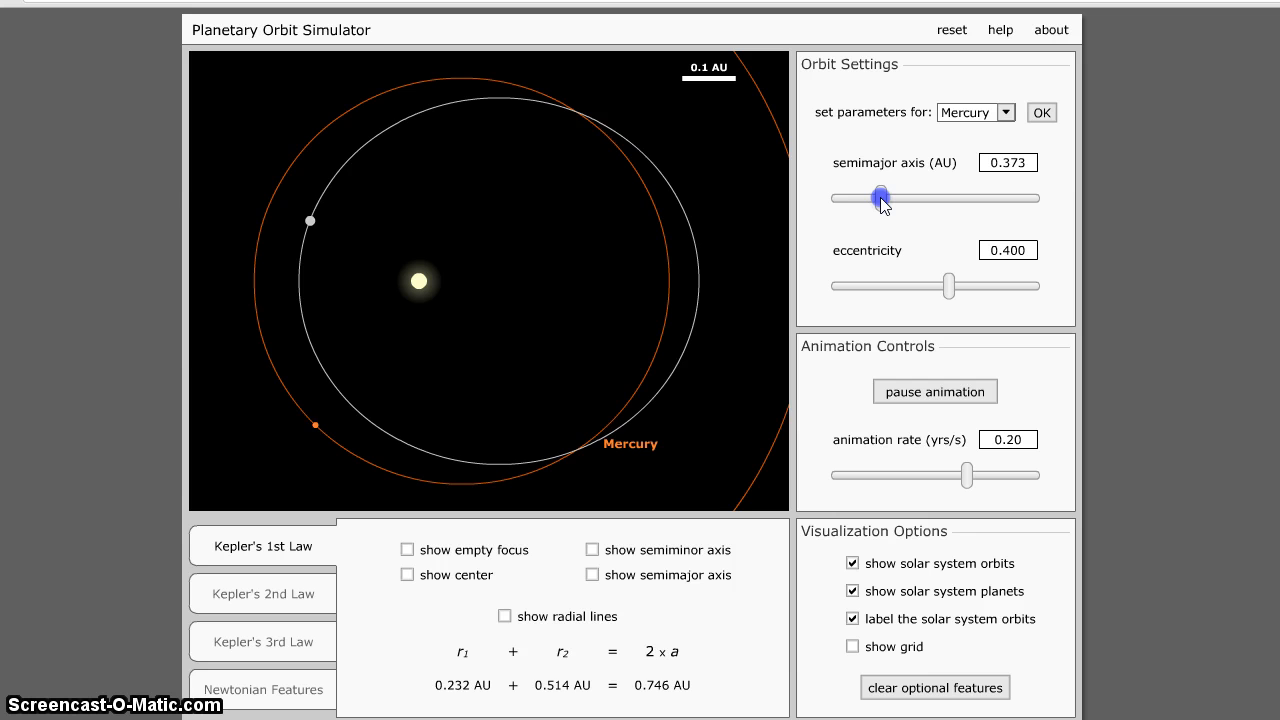
{"action": "left_click_drag", "start_coordinate": [878, 198], "coordinate": [1030, 198]}
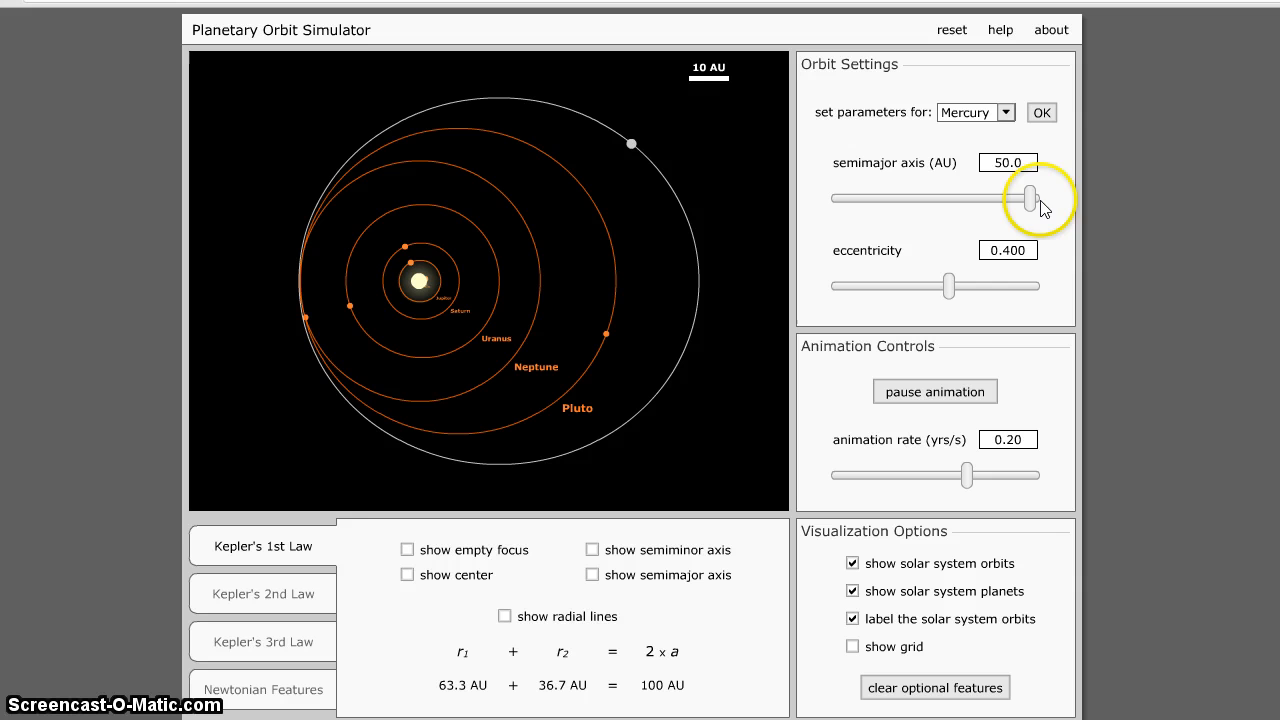
{"action": "left_click_drag", "start_coordinate": [1030, 198], "coordinate": [910, 198]}
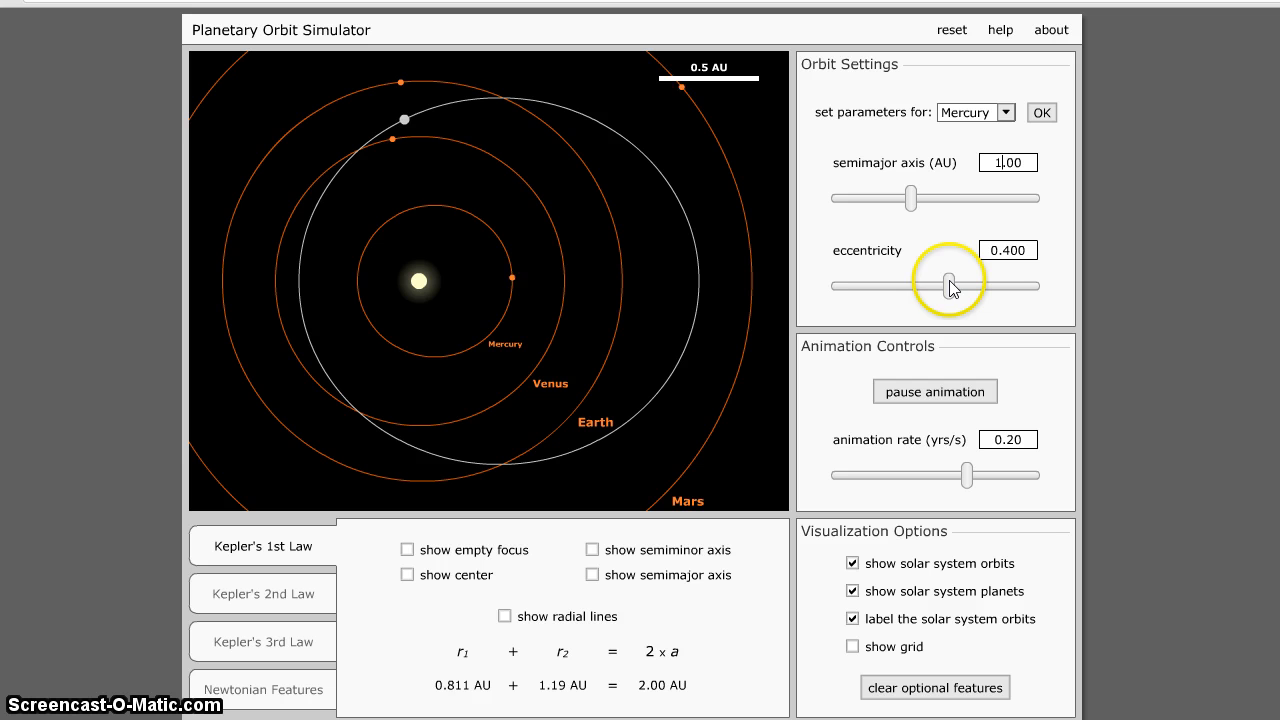
Take the eccentricity down to 0.000, then up to 0.700 for an elongated ellipse.
{"action": "left_click_drag", "start_coordinate": [948, 286], "coordinate": [880, 286]}
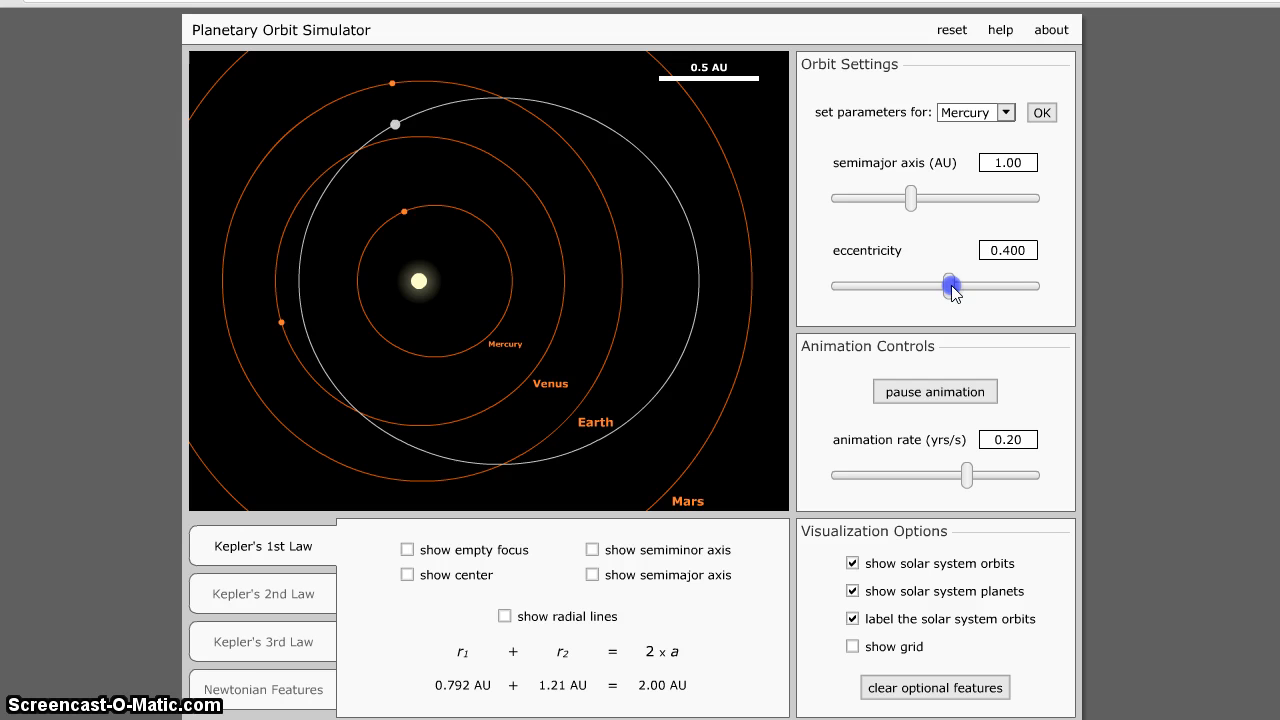
{"action": "left_click_drag", "start_coordinate": [948, 284], "coordinate": [838, 284]}
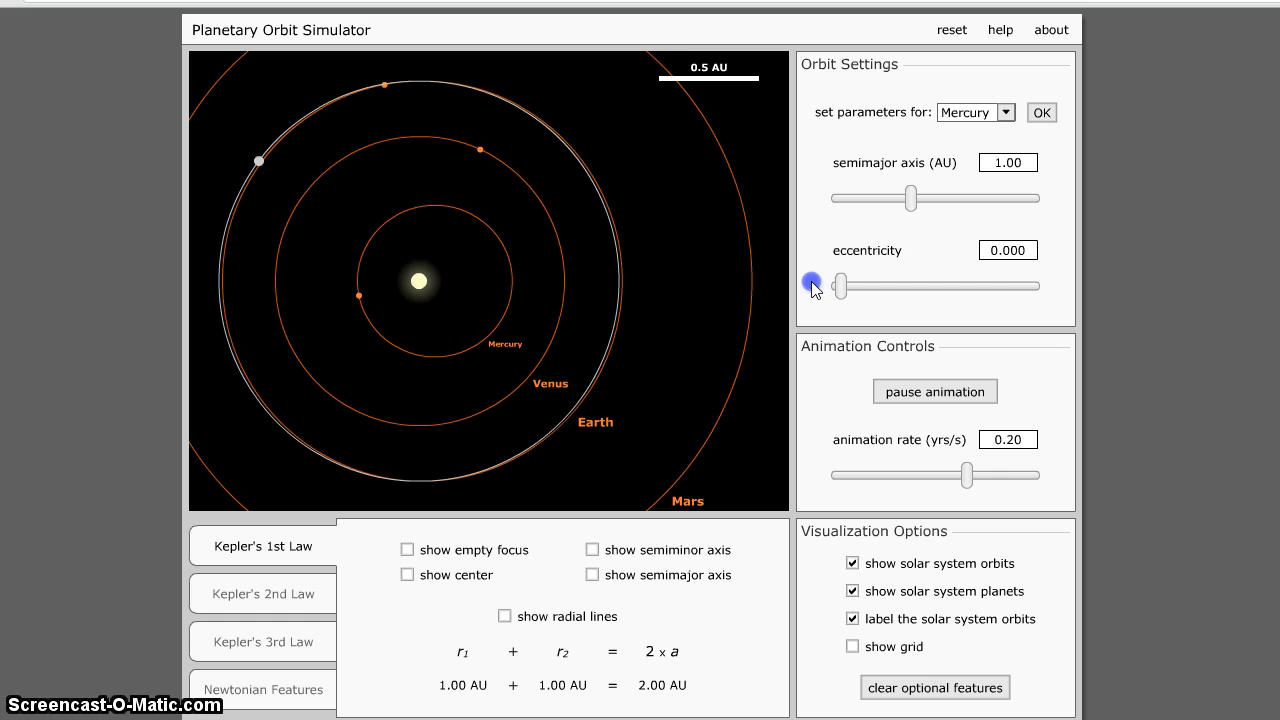
{"action": "left_click_drag", "start_coordinate": [838, 288], "coordinate": [1040, 288]}
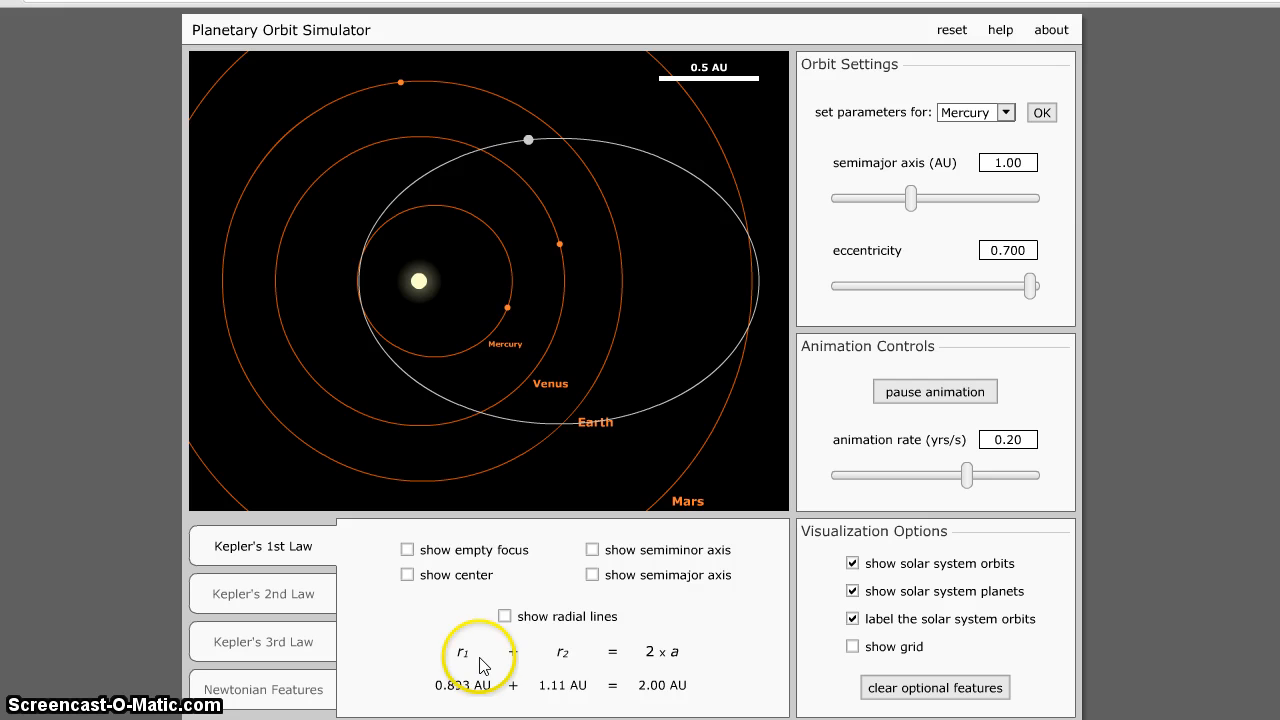
Show the radial lines r1 and r2 from the foci to the planet.
{"action": "left_click", "coordinate": [506, 616]}
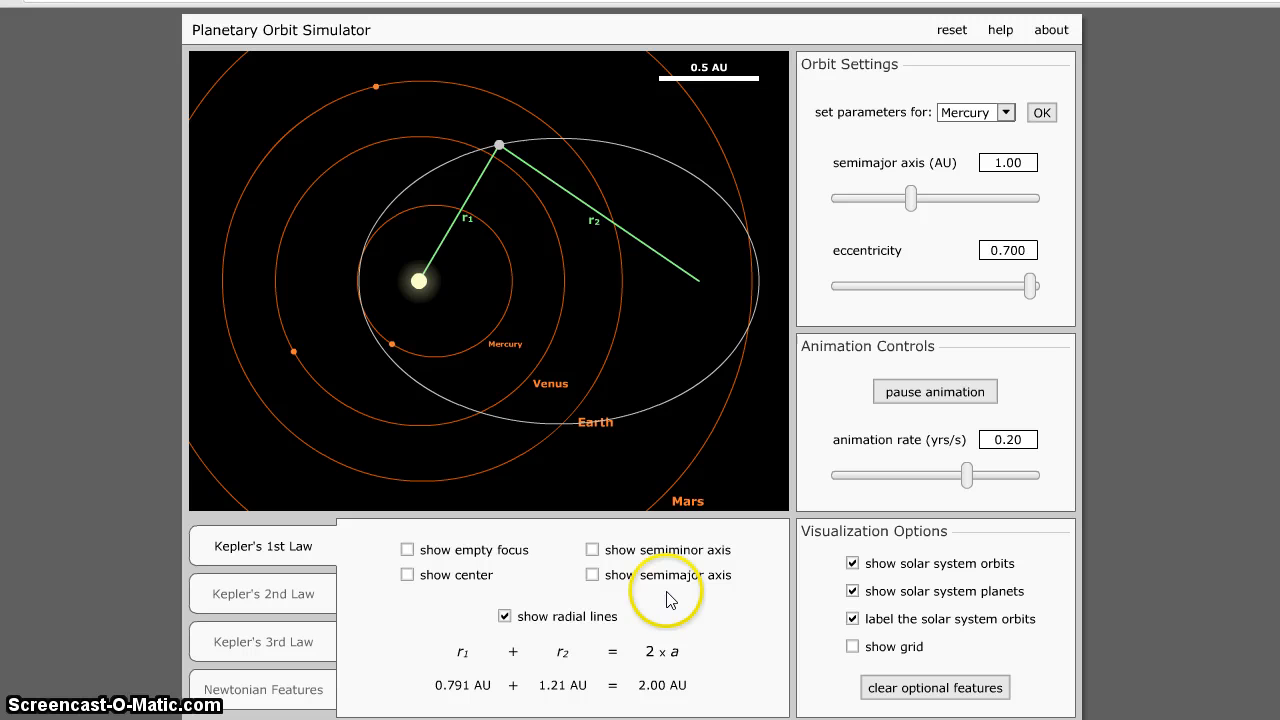
Show the semimajor and semiminor axes on the 0.700-eccentricity orbit.
{"action": "left_click", "coordinate": [592, 576]}
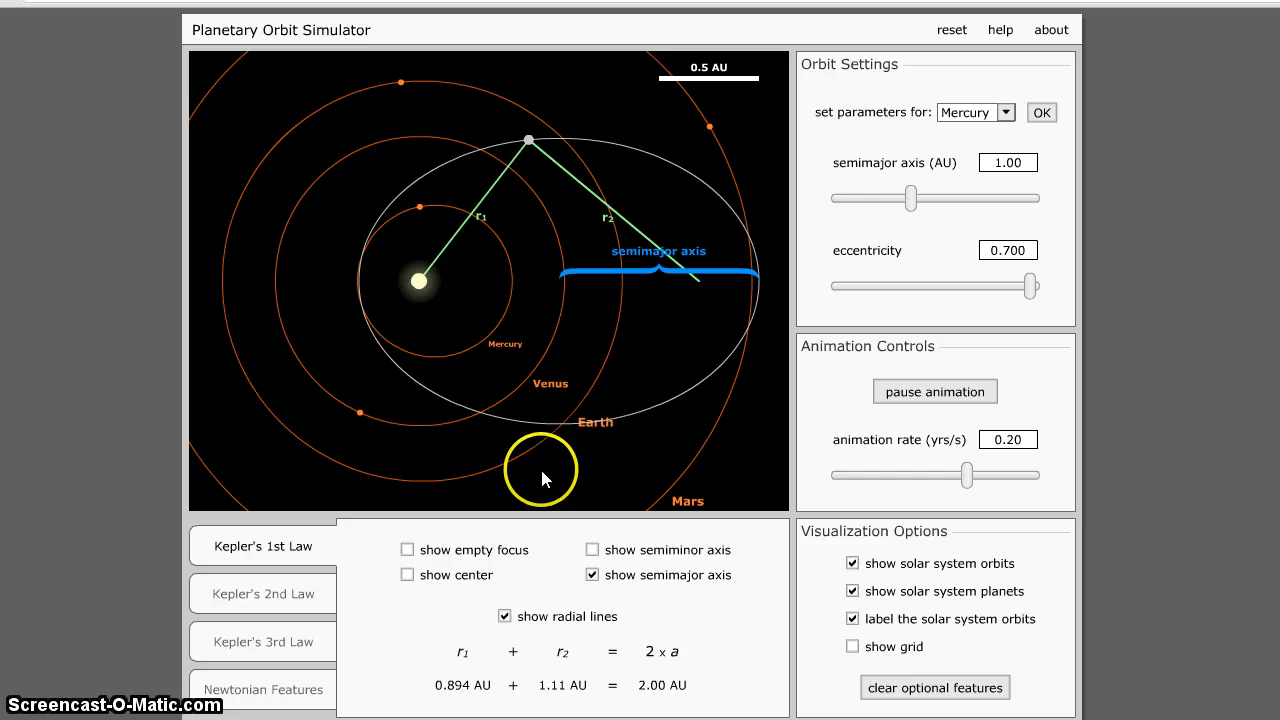
{"action": "left_click", "coordinate": [592, 550]}
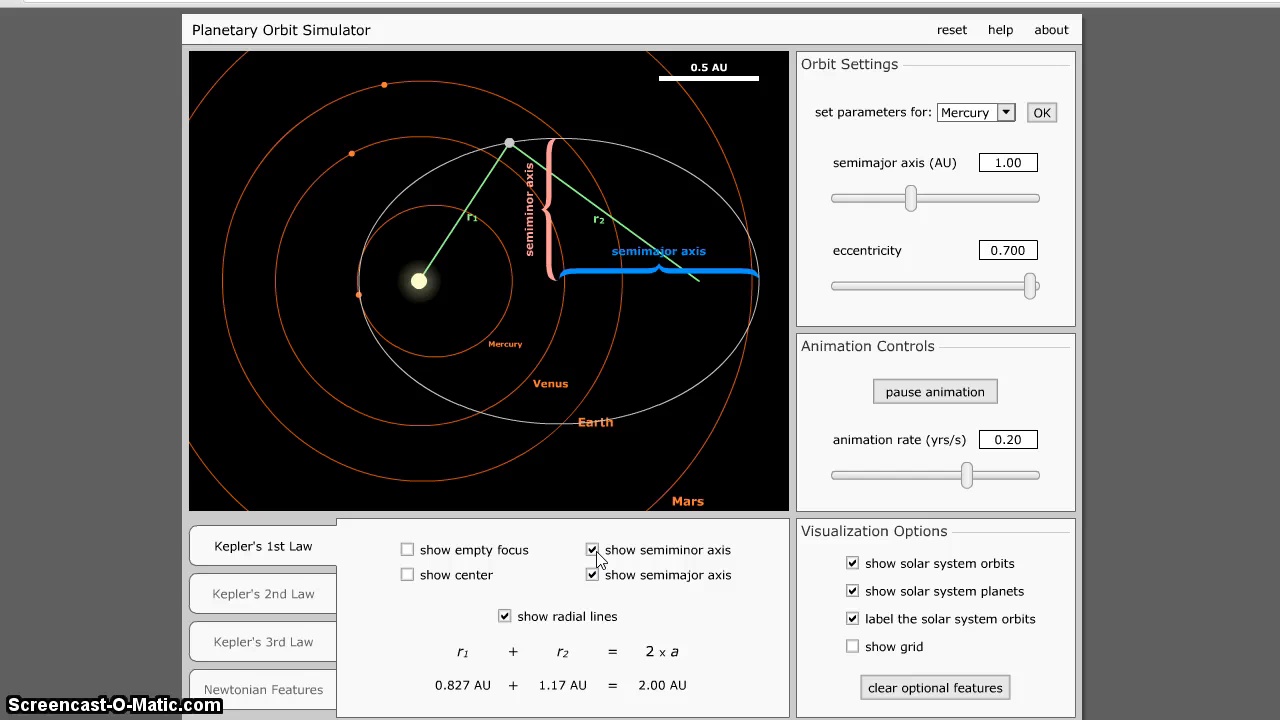